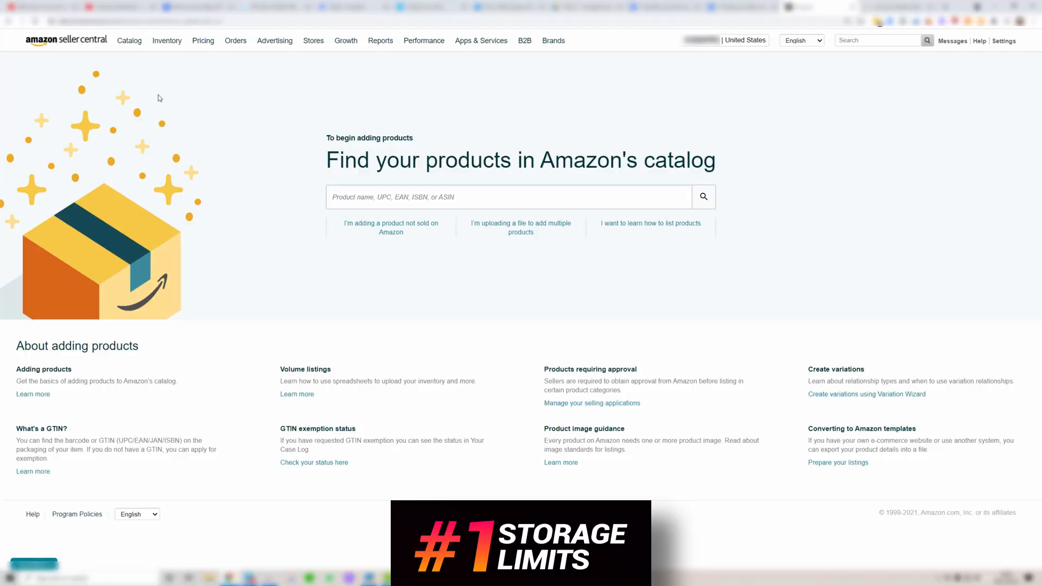
- Open Manage FBA Shipments from the Inventory menu to view restock limits
click(166, 41)
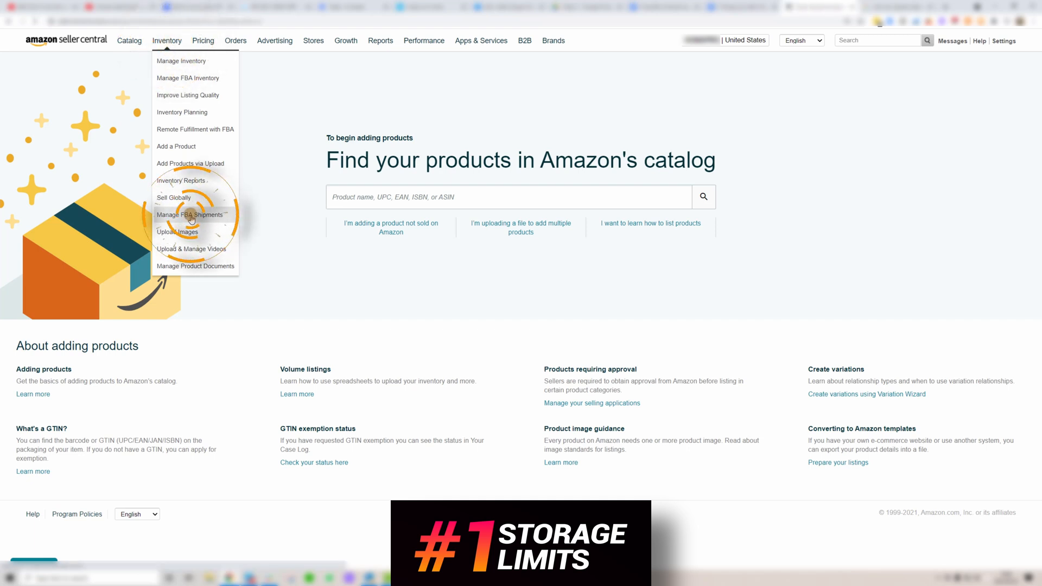
click(189, 214)
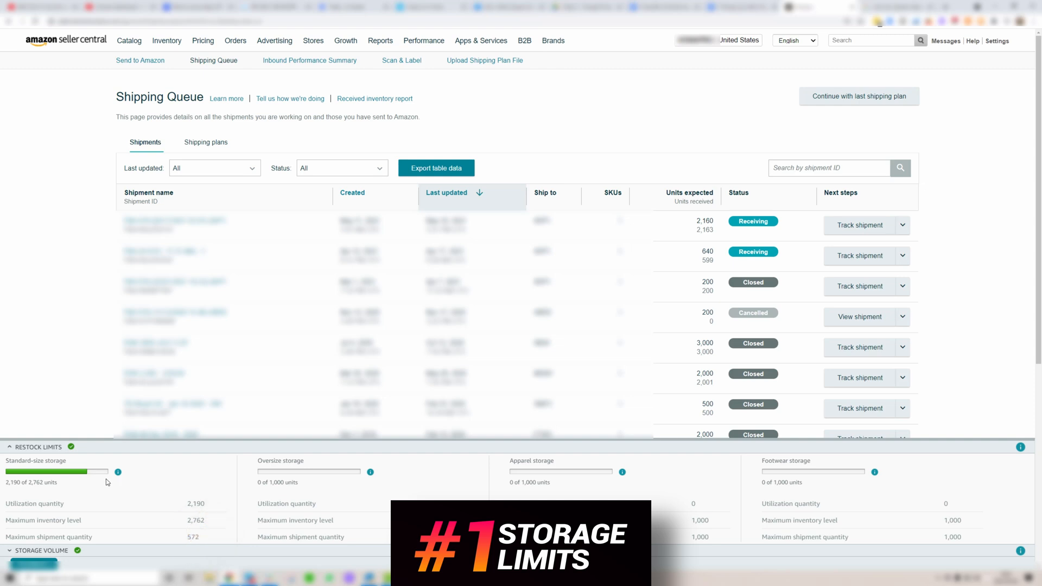
mouse_move(94, 485)
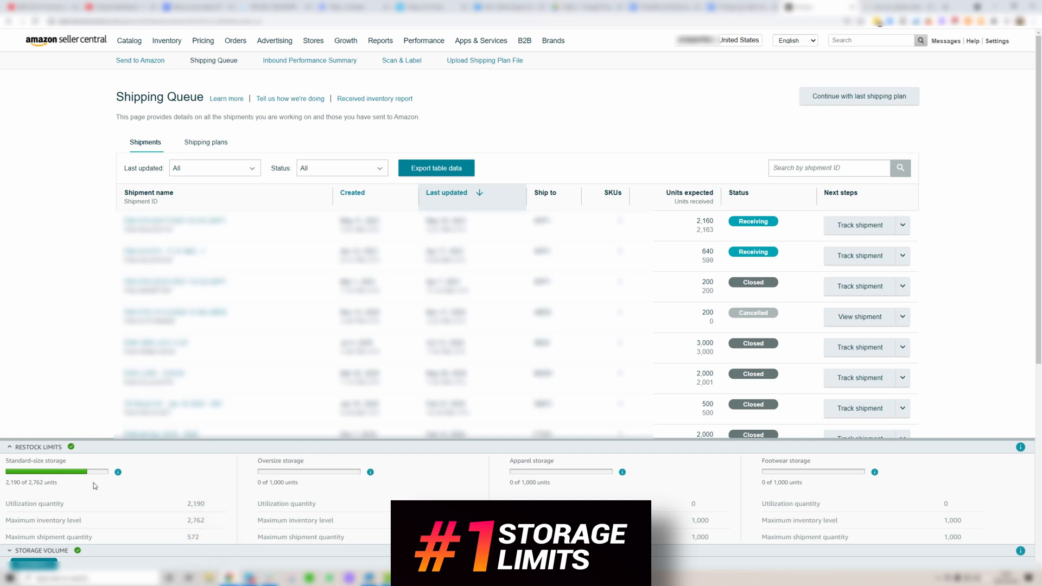
- Expand Storage Volume to see unlimited standard-size storage with 327.32 cubic feet used
click(9, 447)
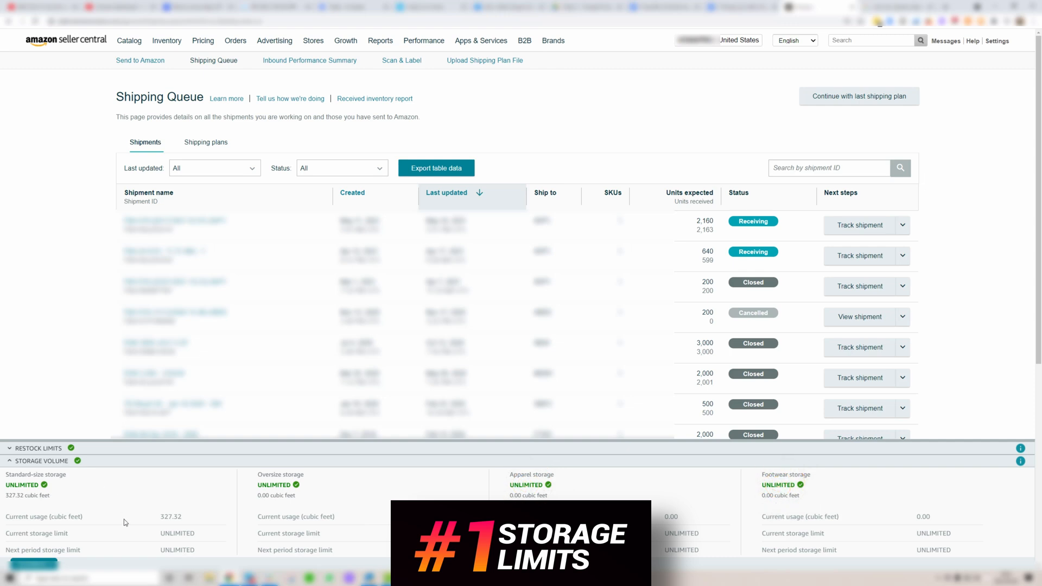
mouse_move(208, 491)
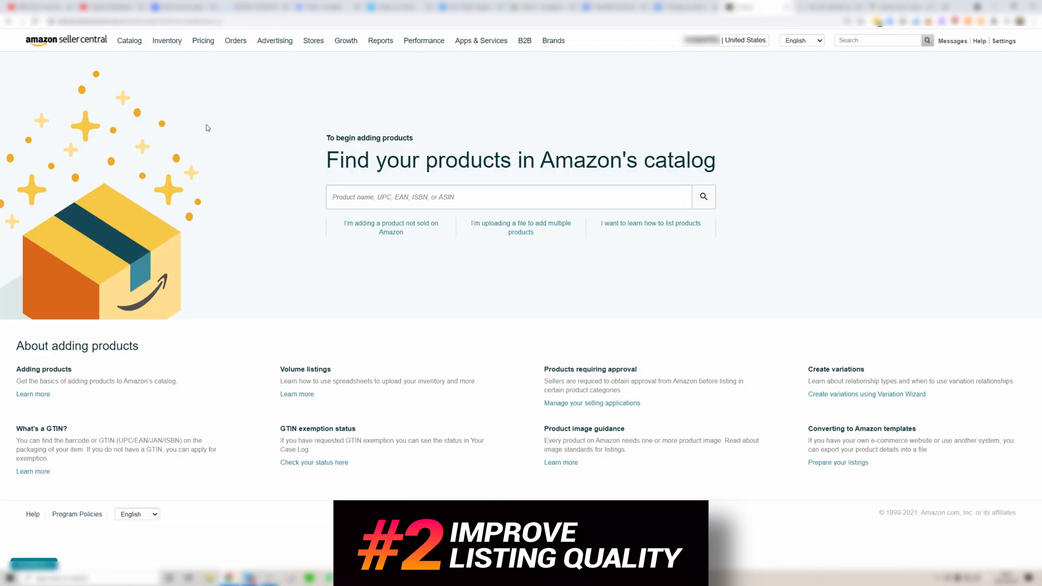
click(167, 40)
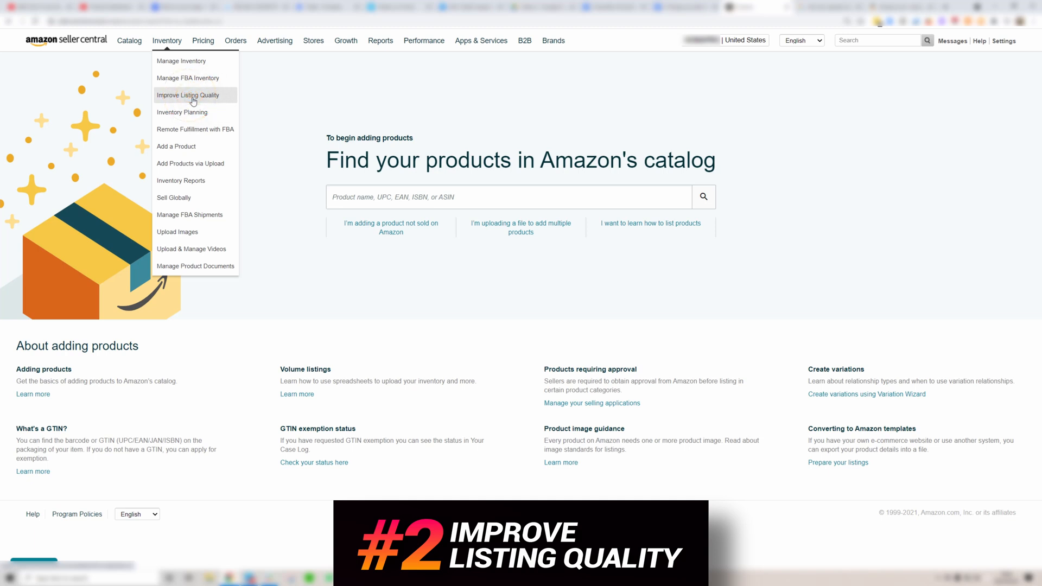
click(188, 95)
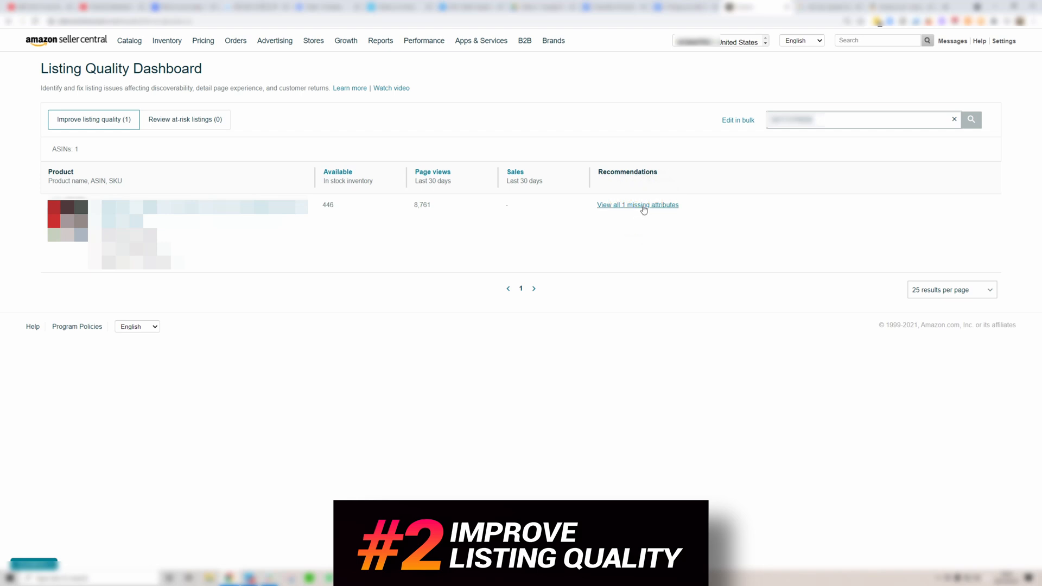
mouse_move(635, 213)
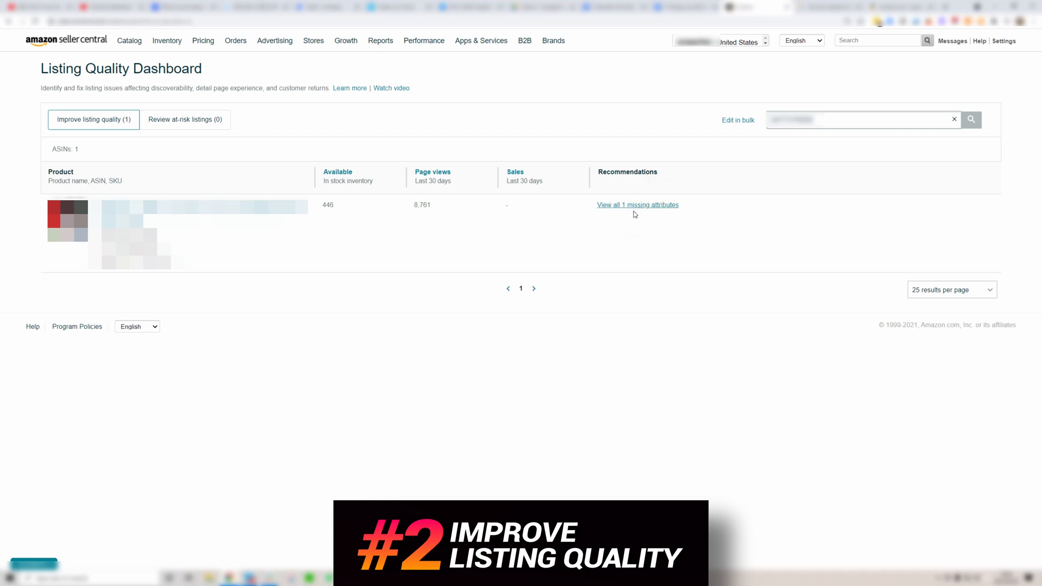
mouse_move(673, 211)
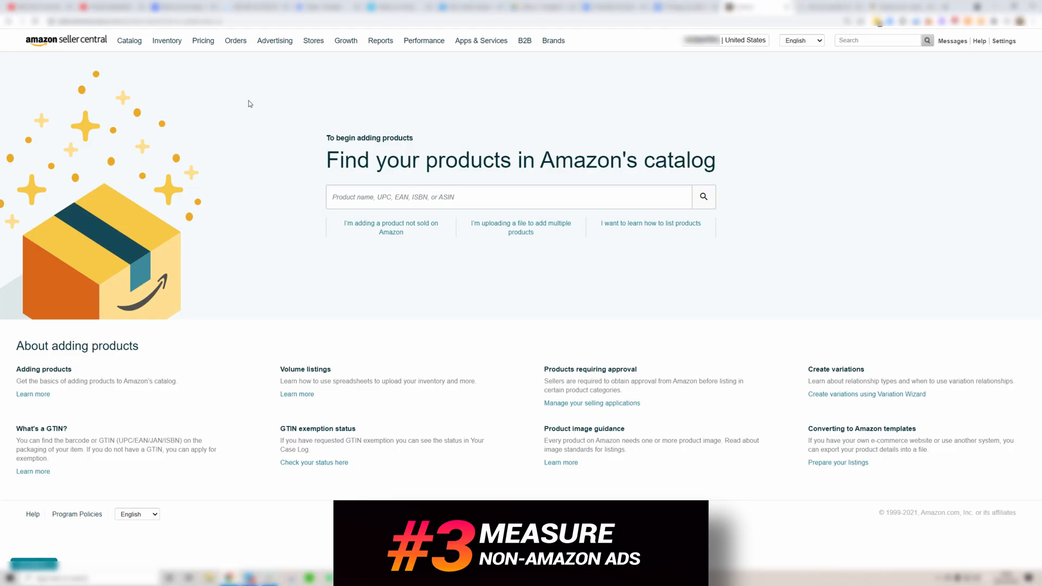
click(274, 41)
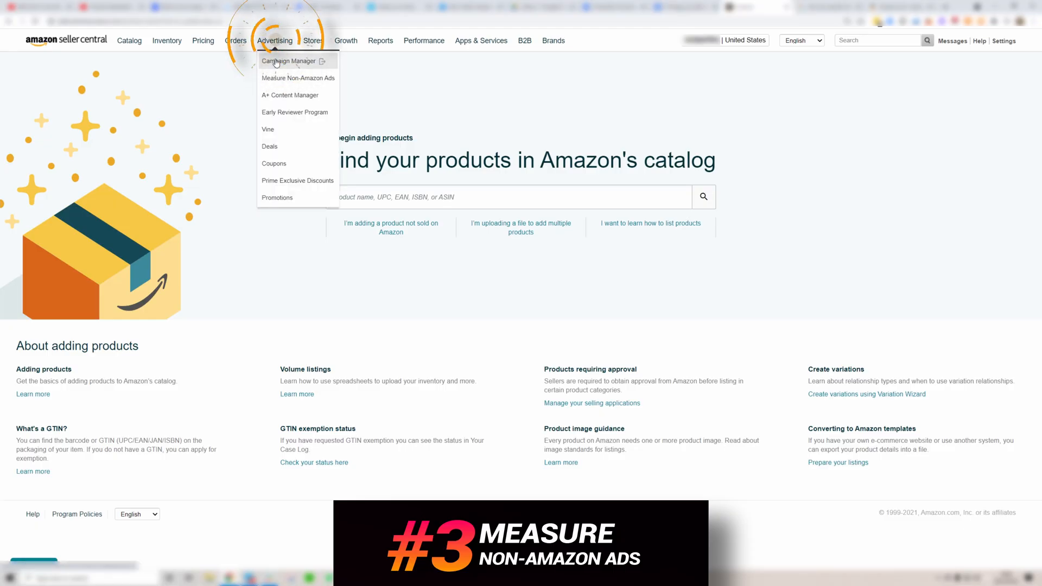
mouse_move(298, 78)
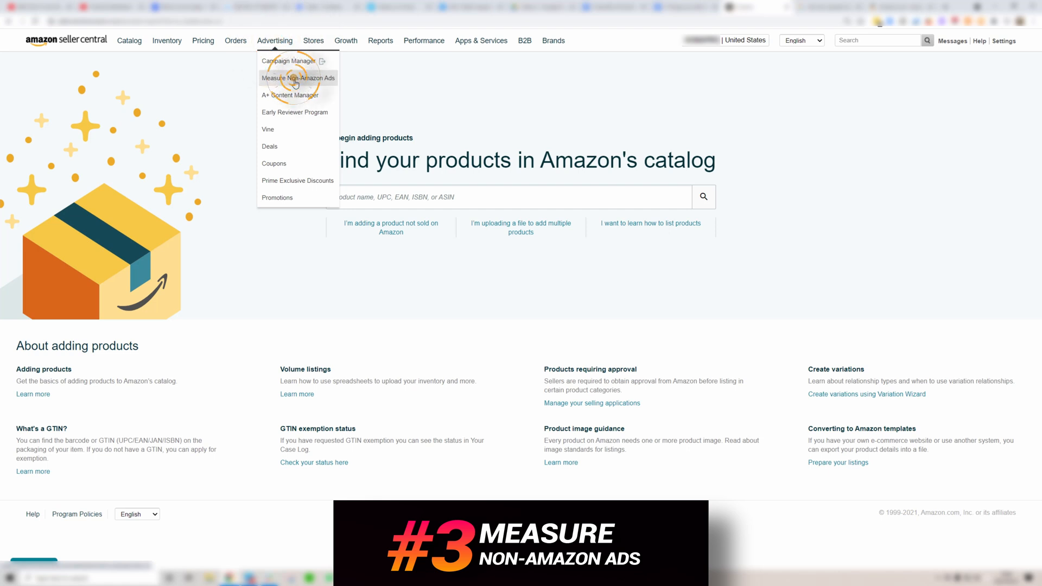
click(298, 78)
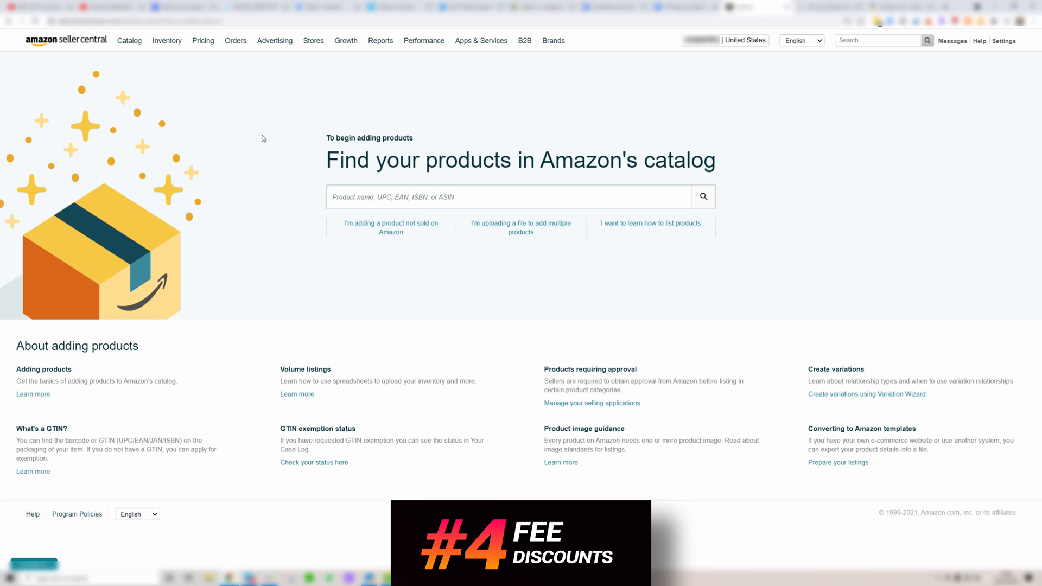
click(203, 41)
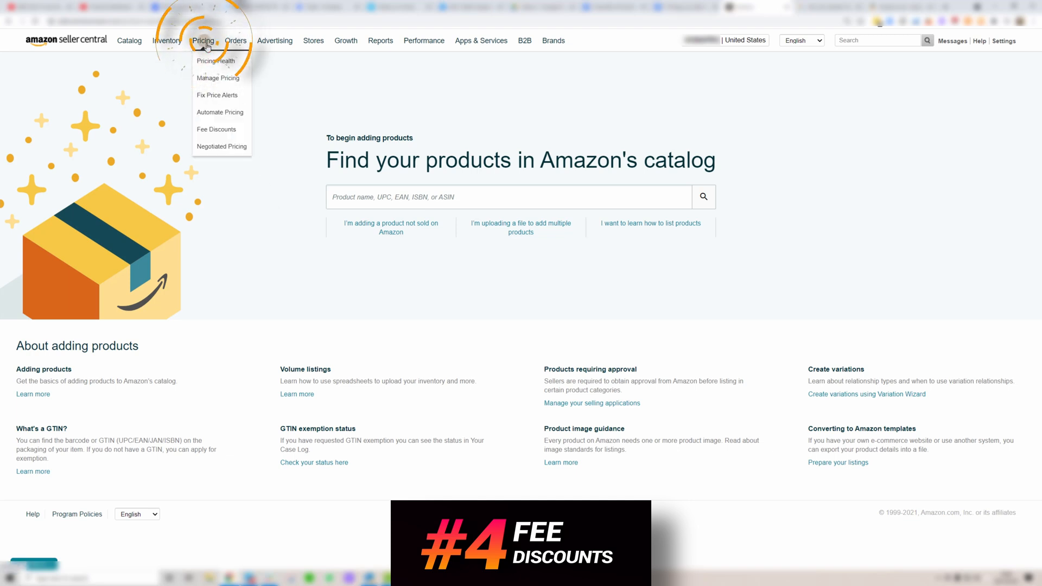
mouse_move(232, 134)
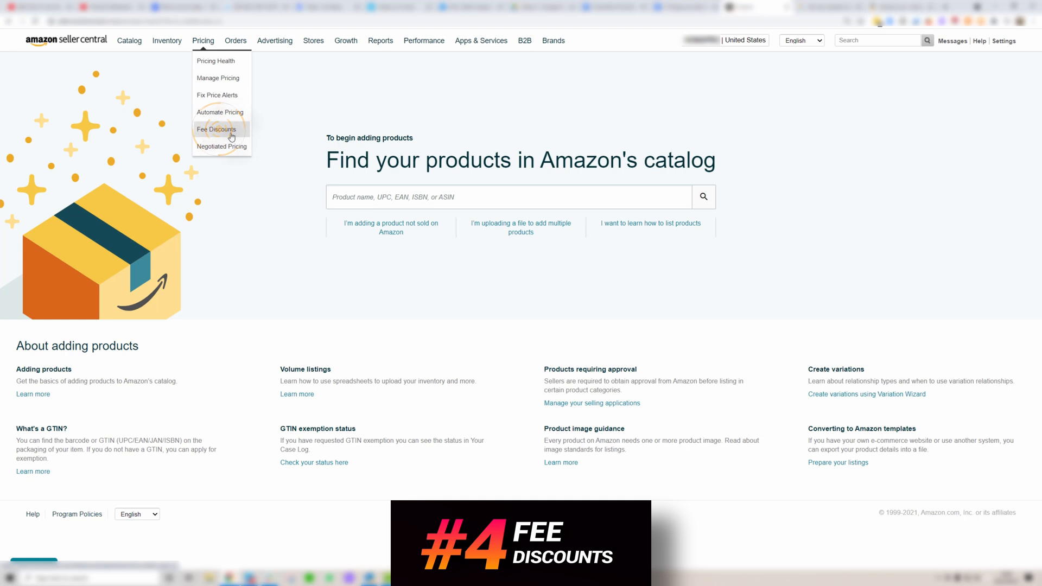
click(217, 129)
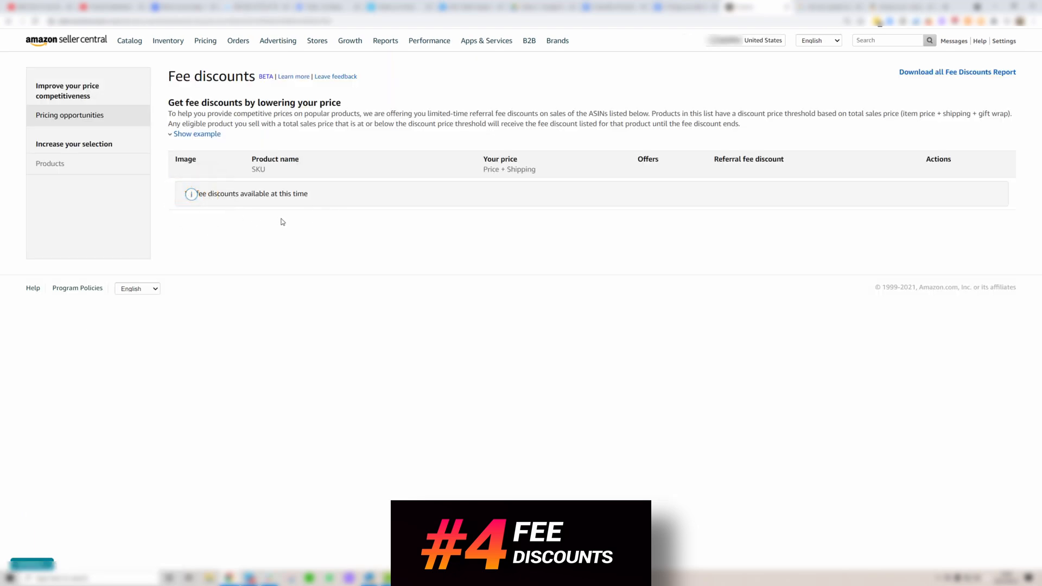
mouse_move(298, 223)
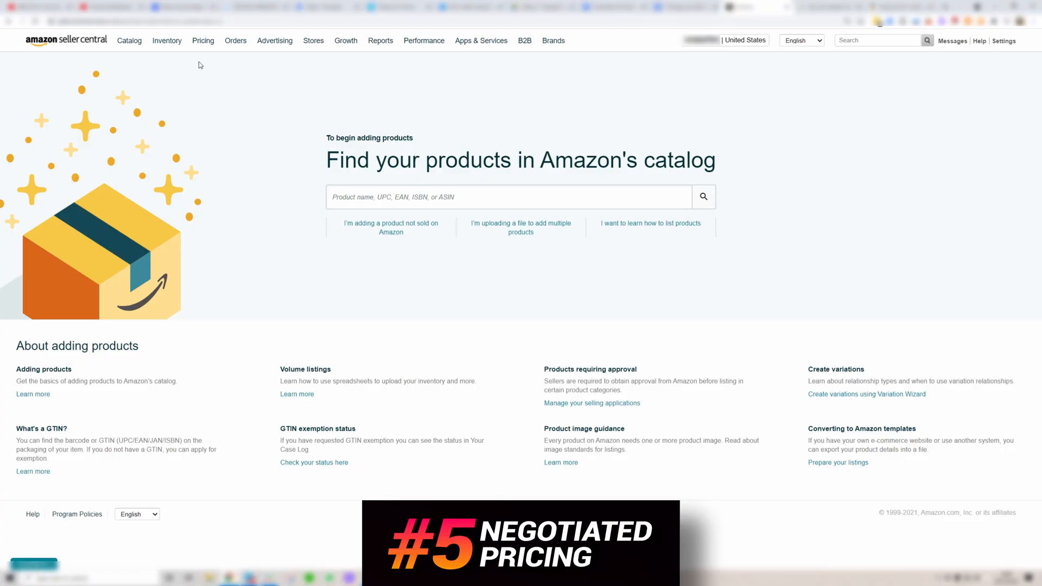
- Review the Negotiated pricing page under Pricing, then return to catalog search
click(203, 41)
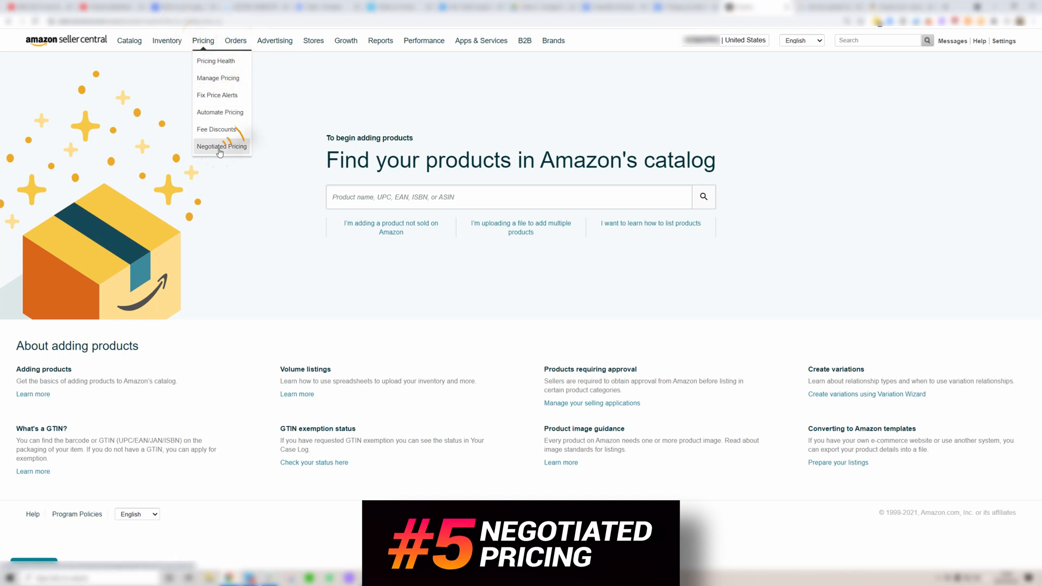
click(222, 146)
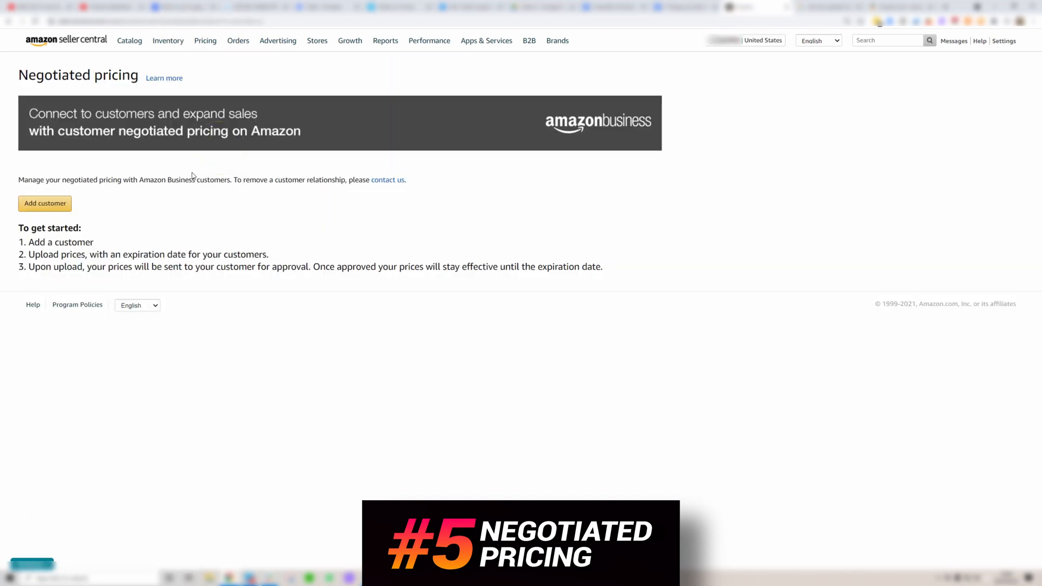
mouse_move(151, 206)
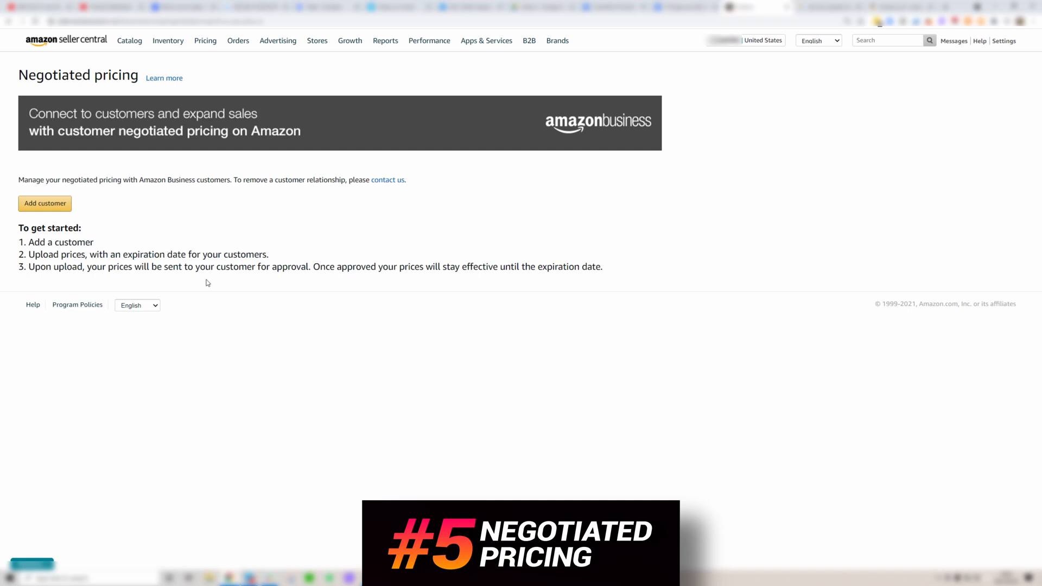
mouse_move(300, 276)
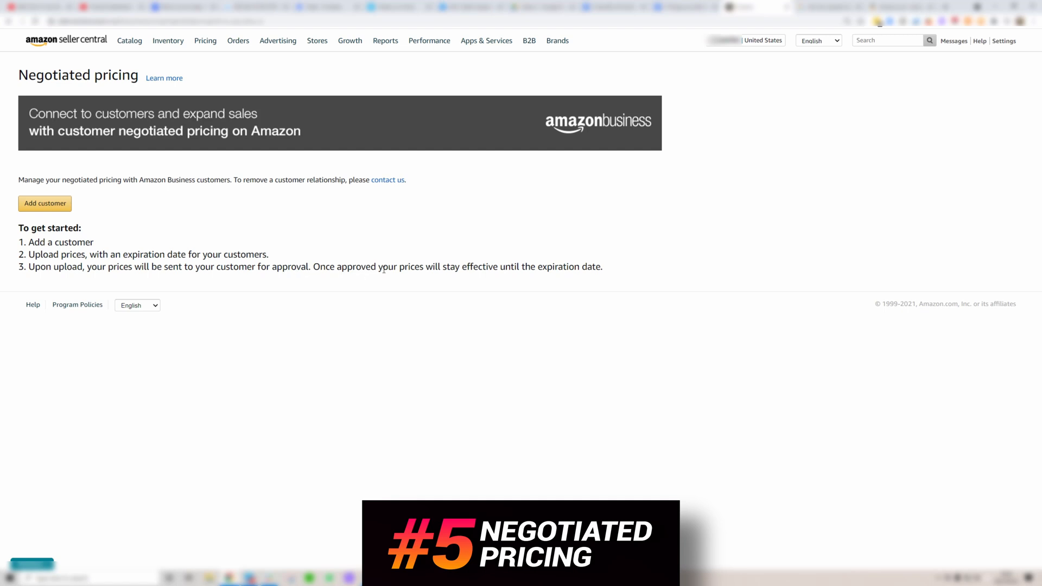
double_click(569, 266)
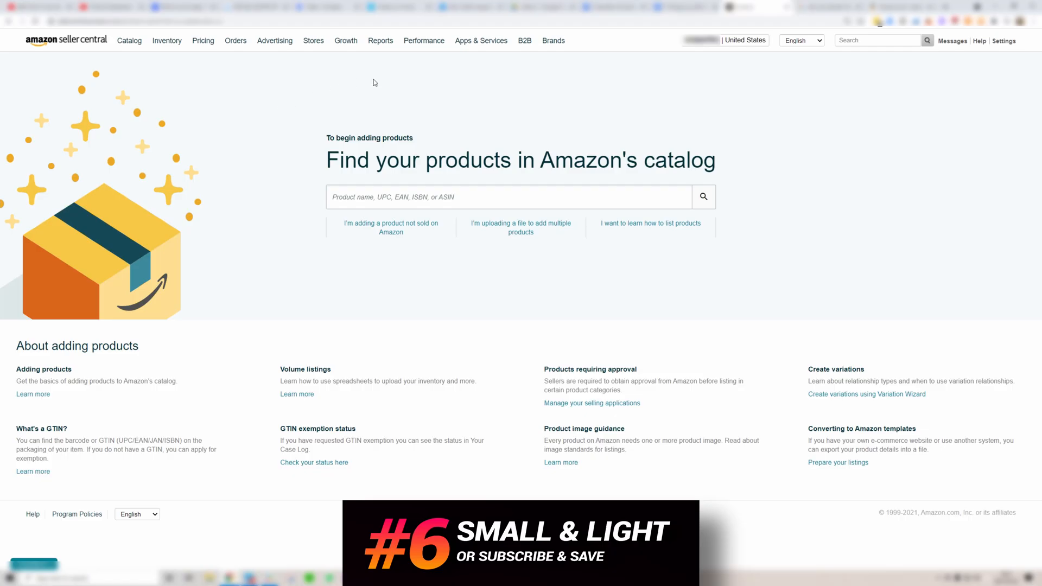
click(346, 41)
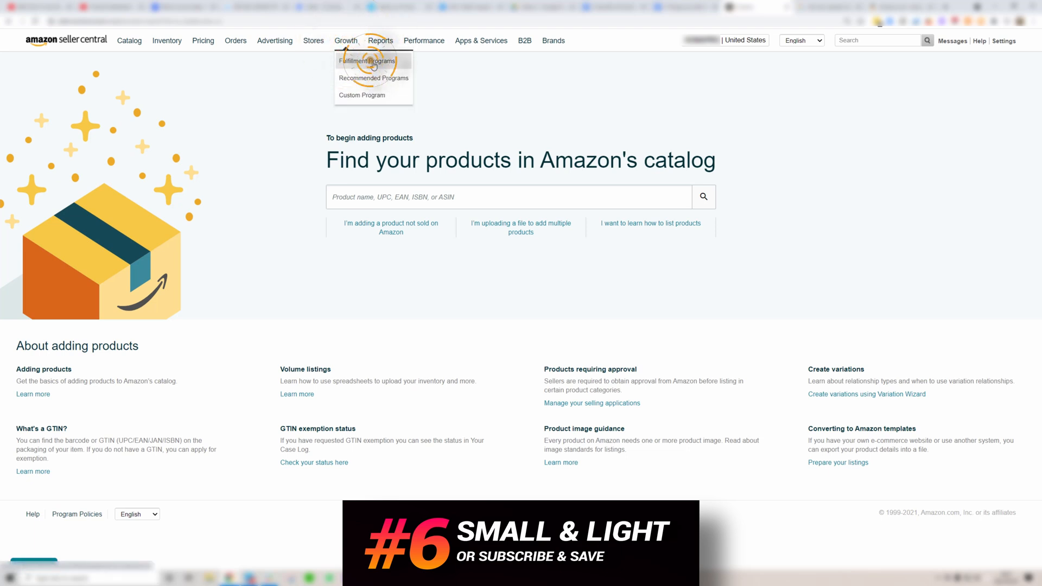
click(367, 62)
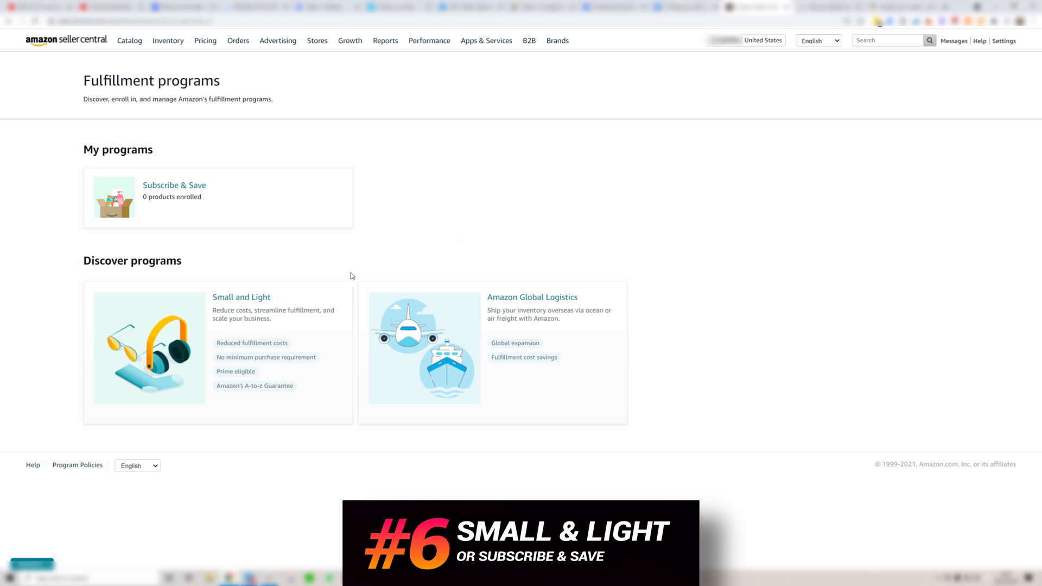
click(241, 296)
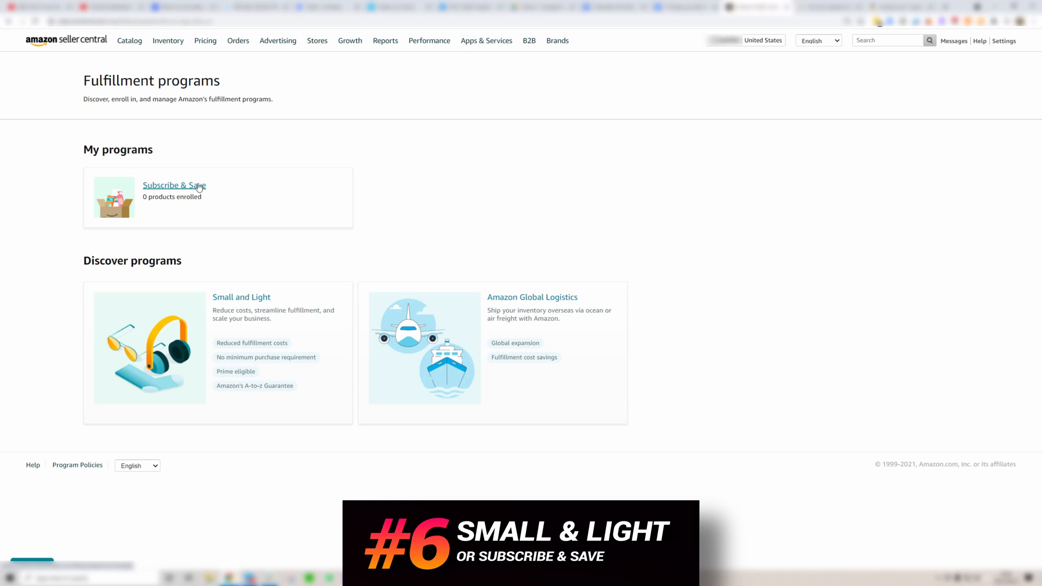
mouse_move(261, 303)
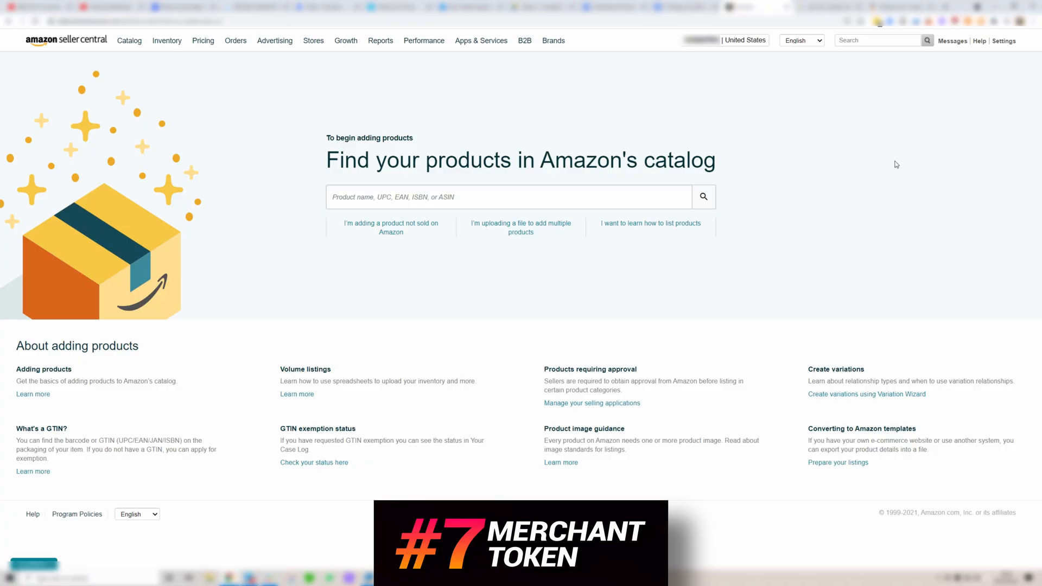
click(1004, 41)
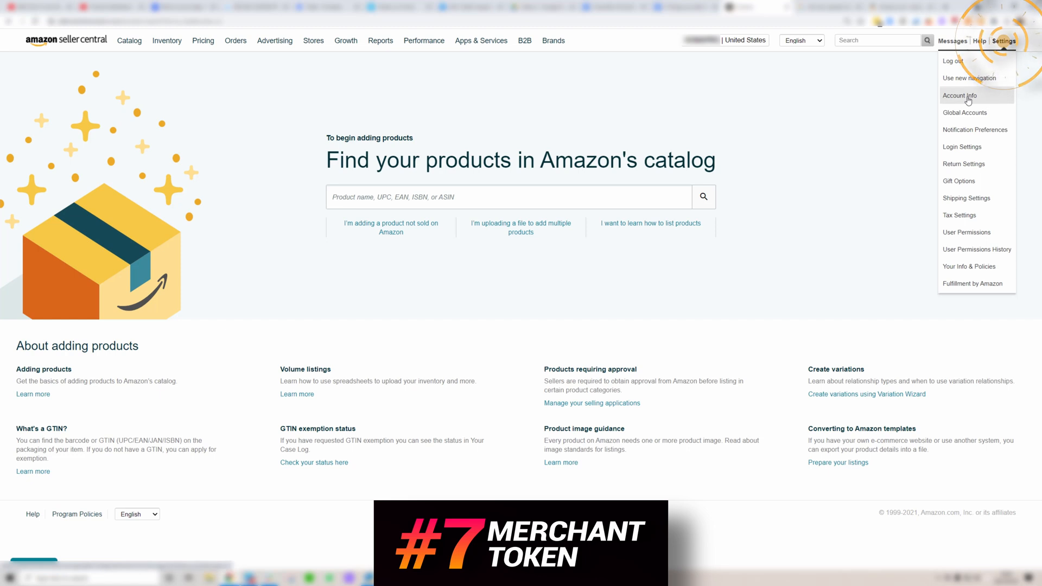
click(958, 95)
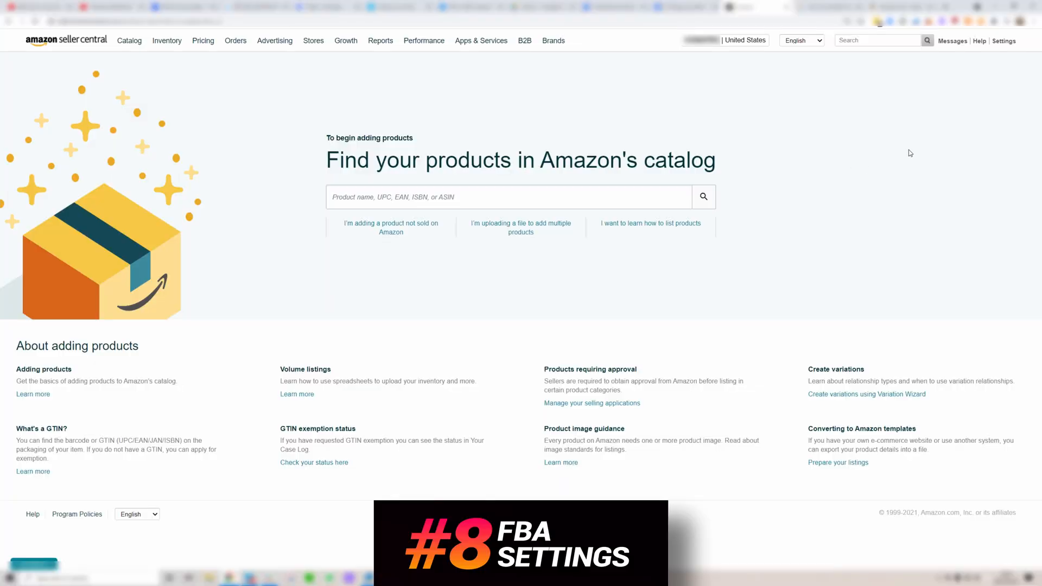
- Open Fulfillment by Amazon settings showing Distributed Inventory Placement and barcode preference
click(1004, 40)
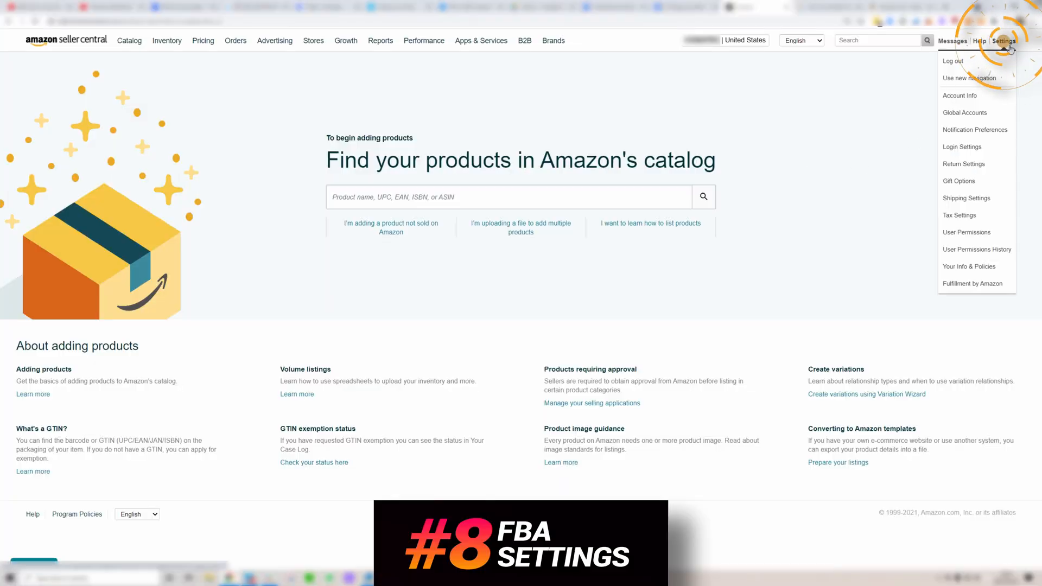
mouse_move(973, 284)
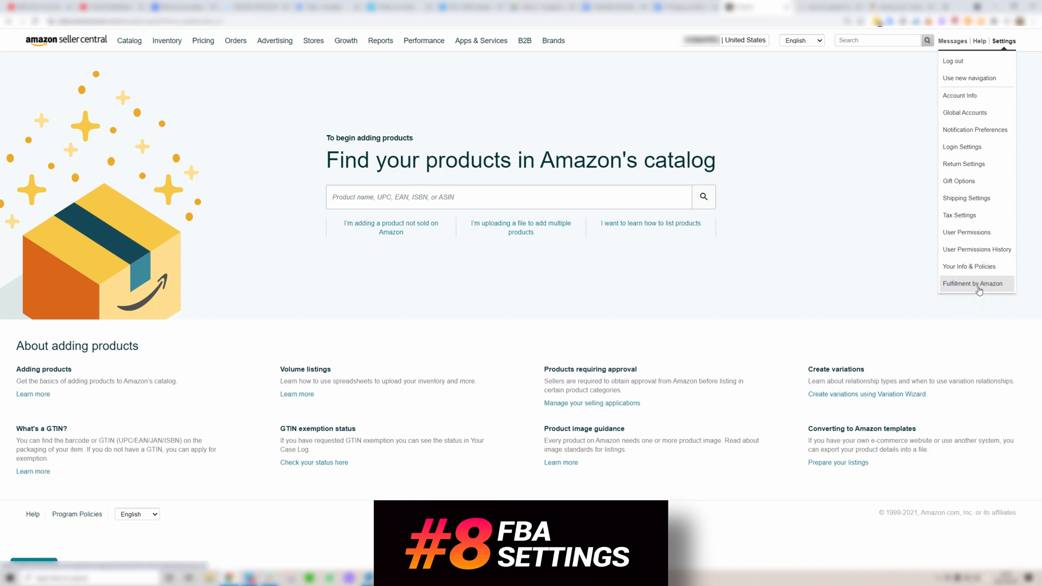
click(972, 284)
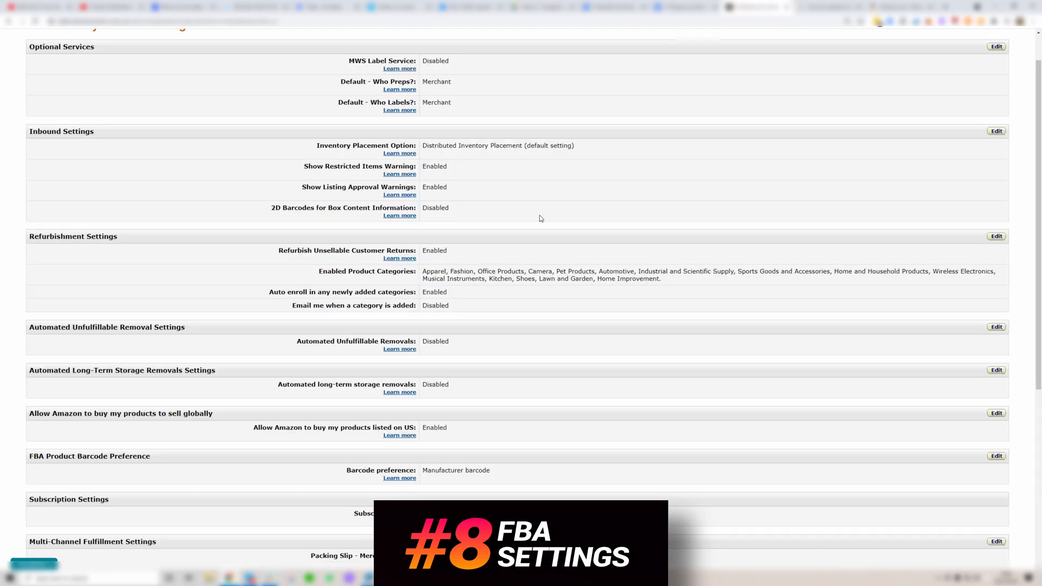
mouse_move(1002, 128)
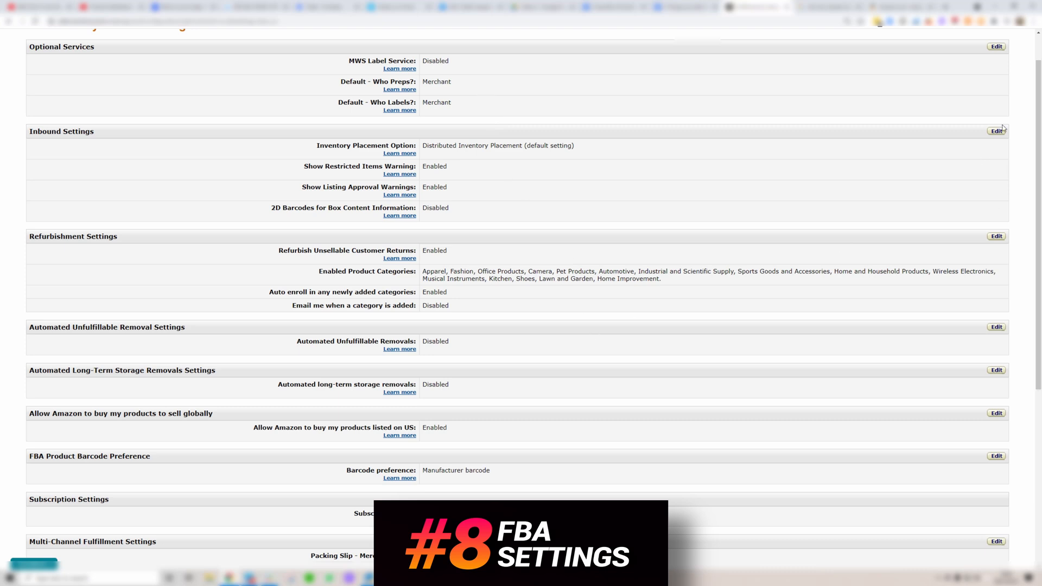
click(997, 131)
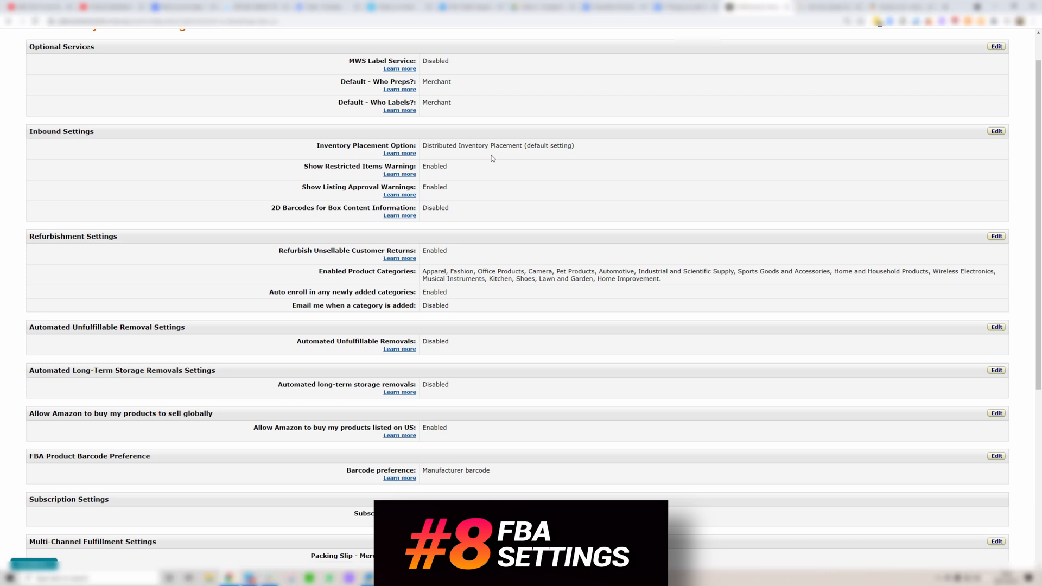
scroll(down, 3)
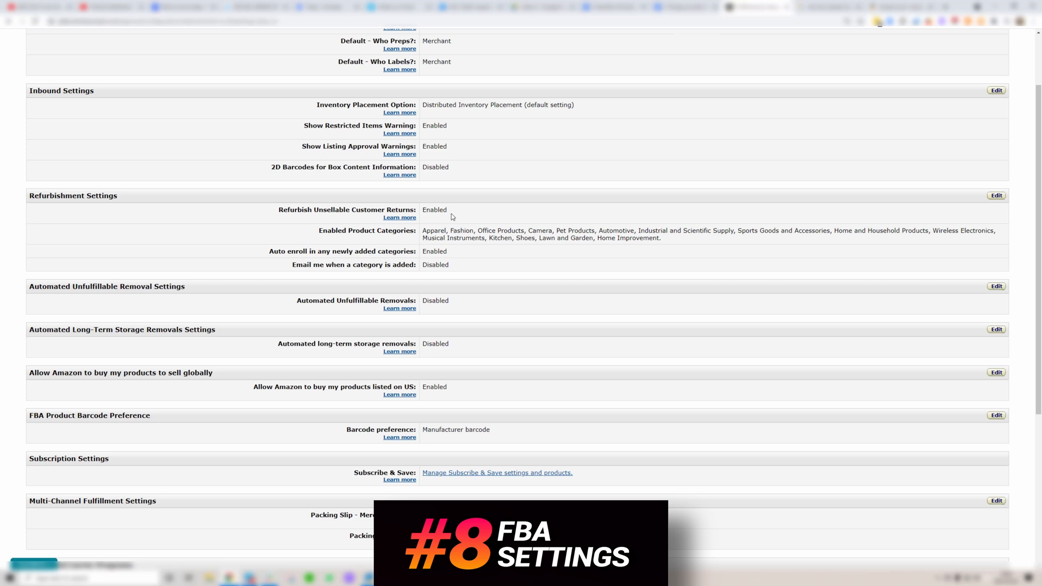
scroll(down, 3)
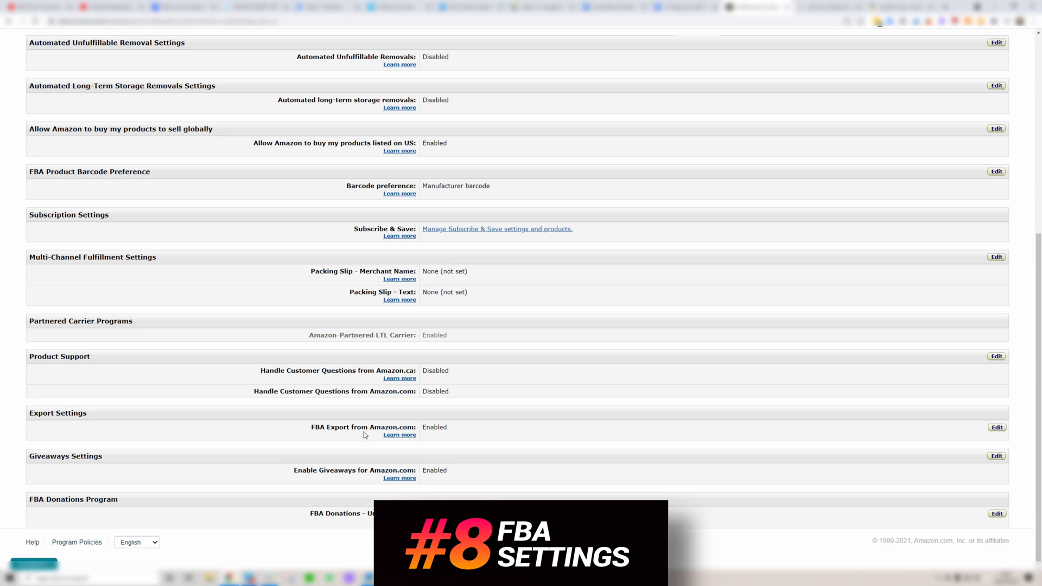
mouse_move(364, 437)
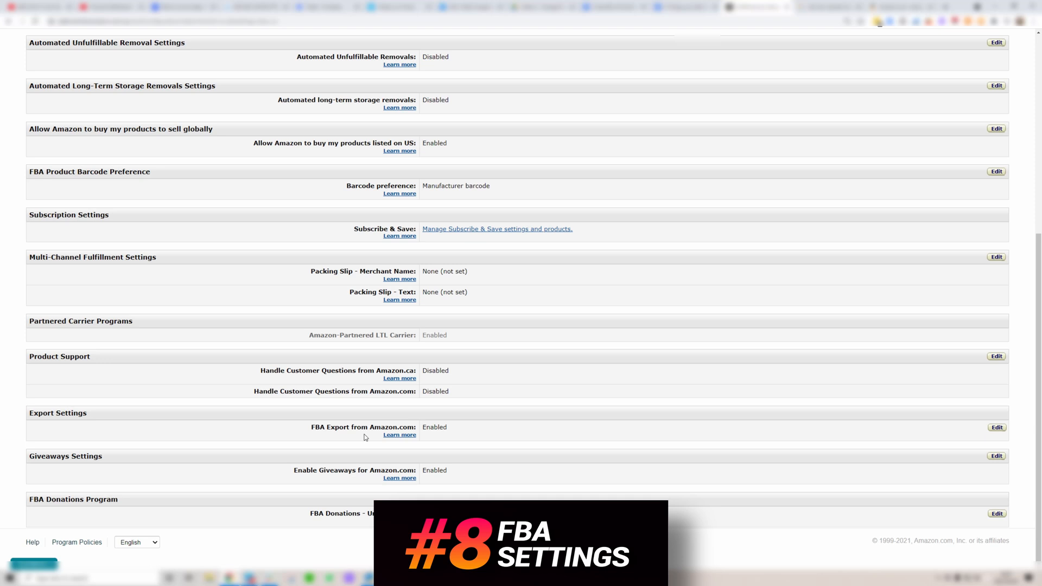